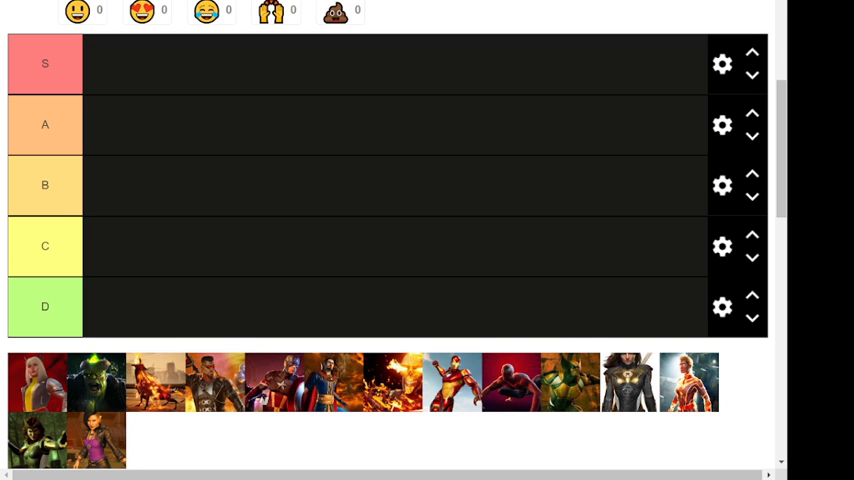
{"action": "mouse_move", "coordinate": [197, 440]}
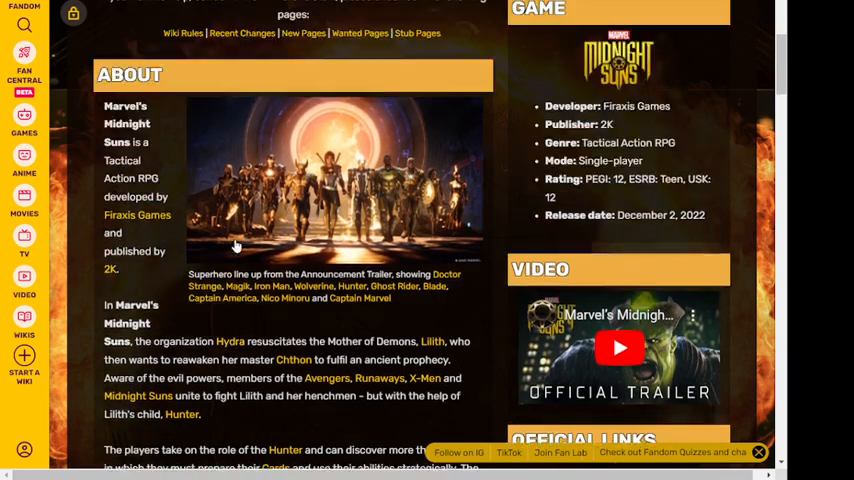
- Drag Hunter's image from the unranked pool up toward tier A
{"action": "scroll", "scroll_direction": "up", "scroll_amount": 3}
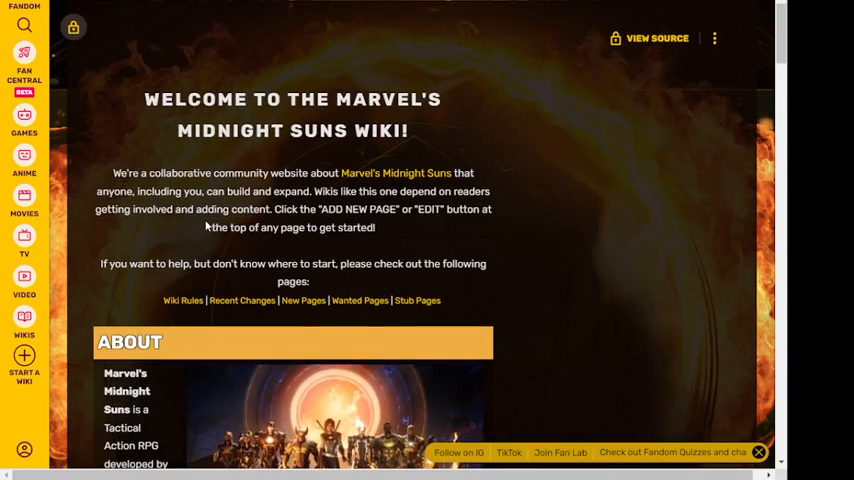
{"action": "scroll", "scroll_direction": "down", "scroll_amount": 3}
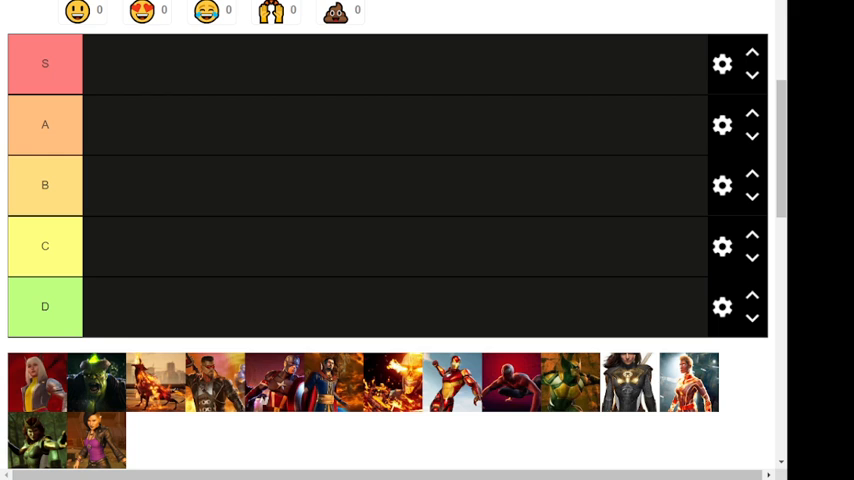
{"action": "mouse_move", "coordinate": [139, 245]}
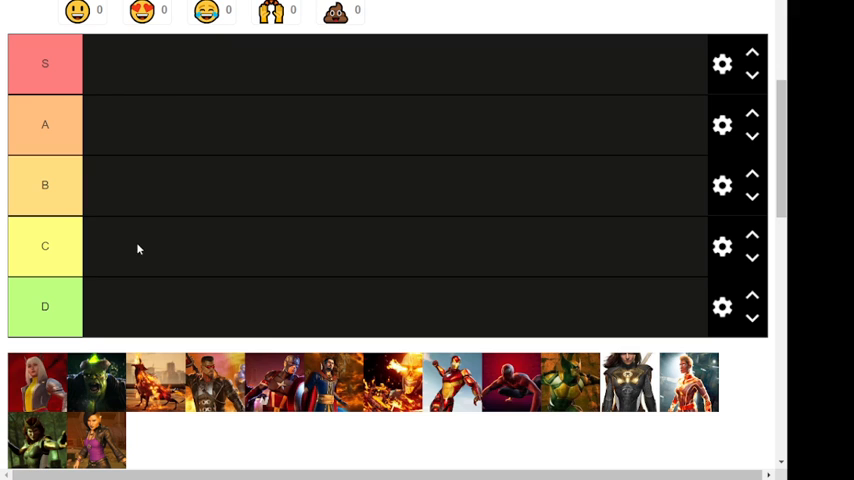
{"action": "mouse_move", "coordinate": [181, 351]}
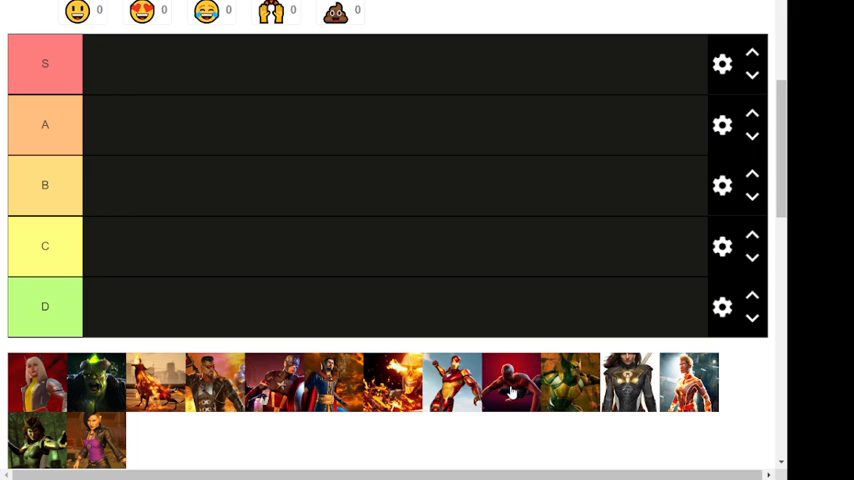
{"action": "mouse_move", "coordinate": [210, 405]}
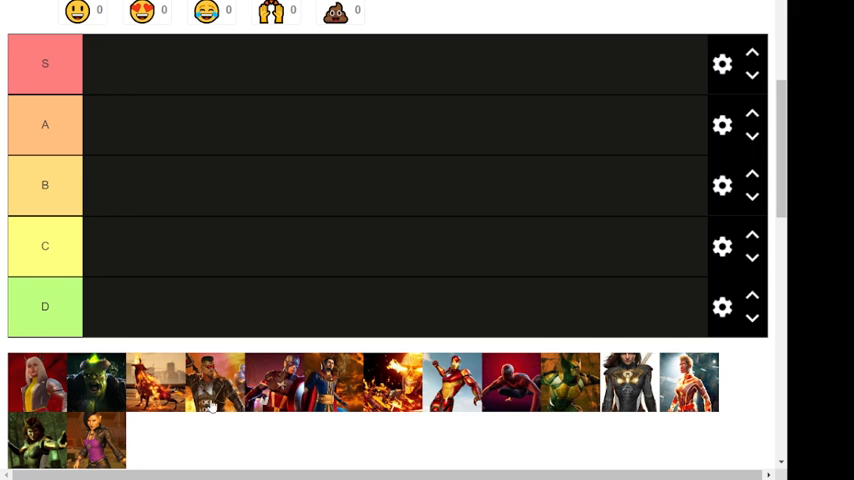
{"action": "mouse_move", "coordinate": [148, 405]}
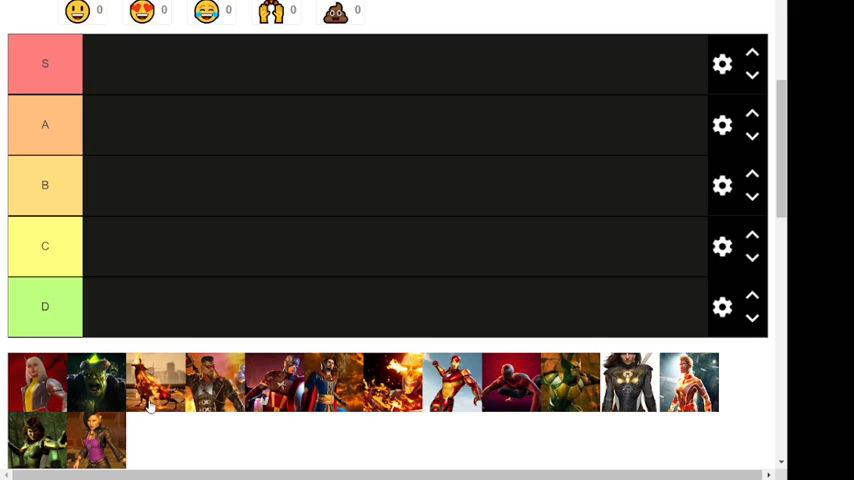
{"action": "mouse_move", "coordinate": [573, 329]}
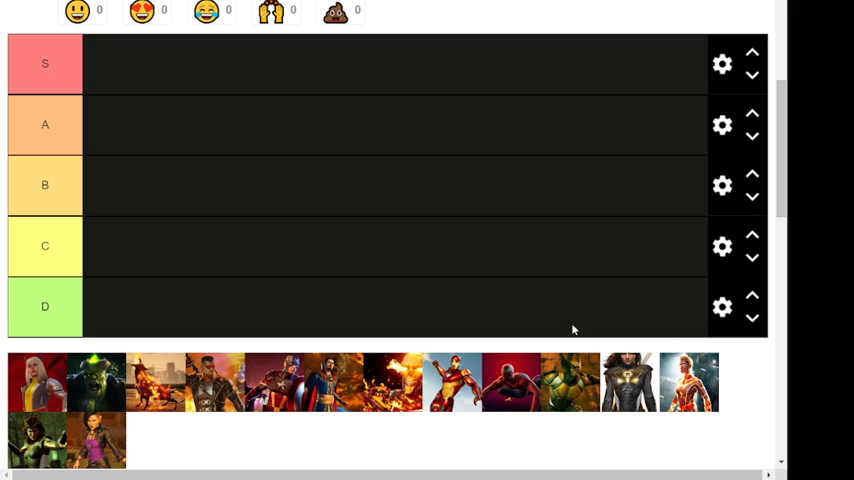
{"action": "mouse_move", "coordinate": [145, 410]}
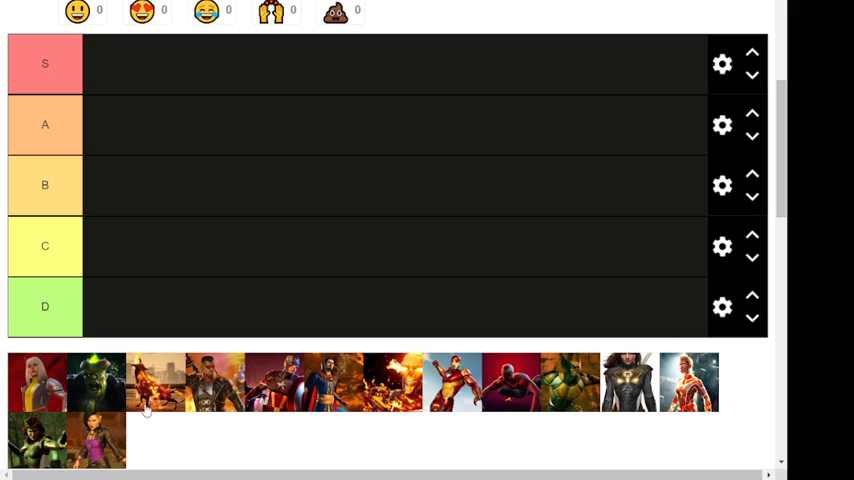
{"action": "mouse_move", "coordinate": [308, 449]}
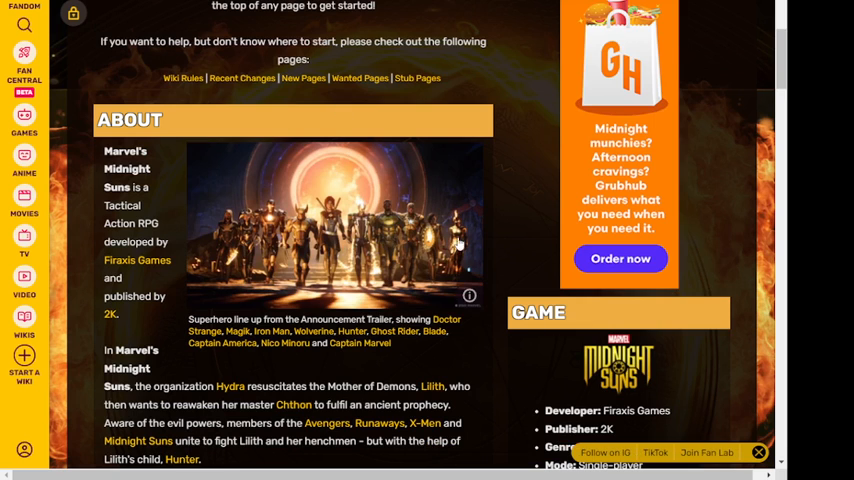
{"action": "scroll", "scroll_direction": "down", "scroll_amount": 3}
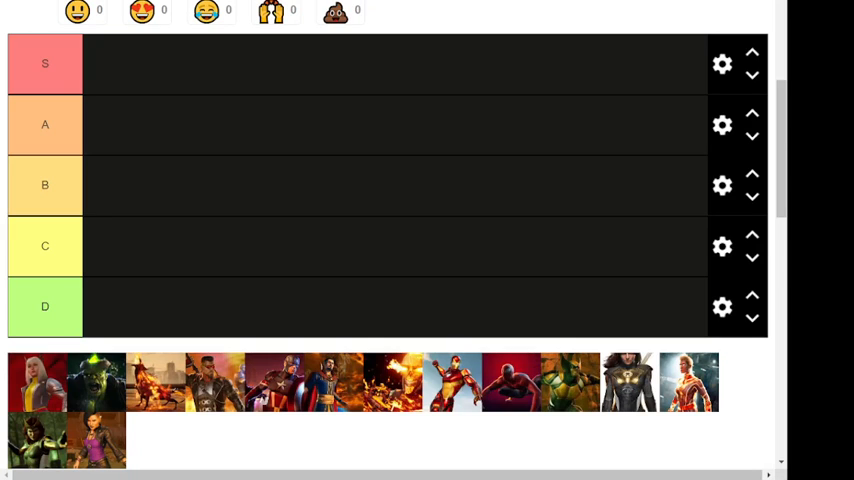
{"action": "mouse_move", "coordinate": [292, 235]}
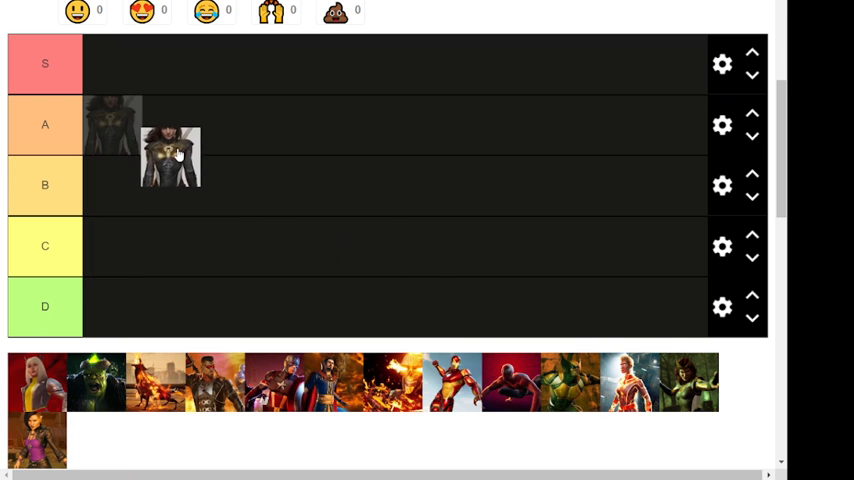
{"action": "left_click_drag", "start_coordinate": [170, 155], "coordinate": [113, 63]}
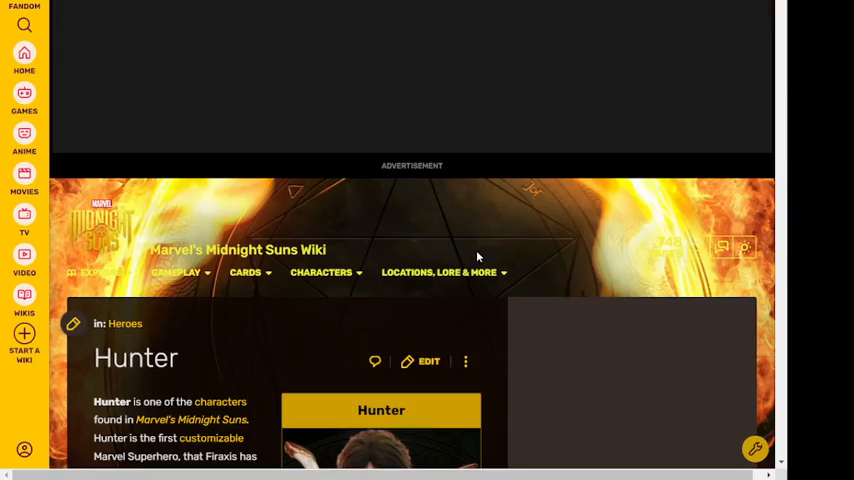
- Follow the 'Hunter's Cards' link under See also on Hunter's wiki article
{"action": "scroll", "scroll_direction": "down", "scroll_amount": 3}
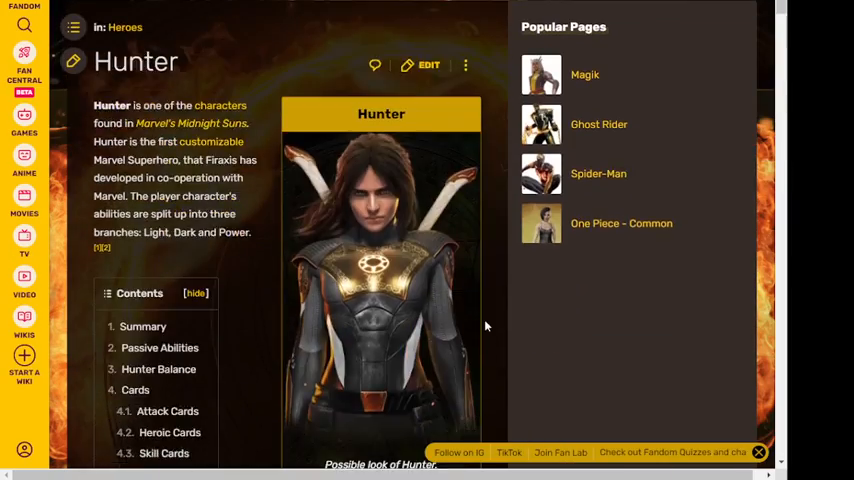
{"action": "scroll", "scroll_direction": "down", "scroll_amount": 3}
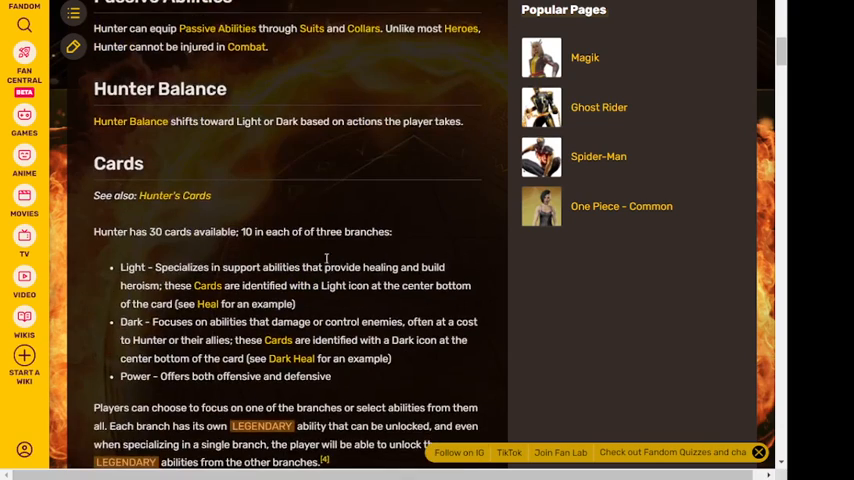
{"action": "scroll", "scroll_direction": "up", "scroll_amount": 3}
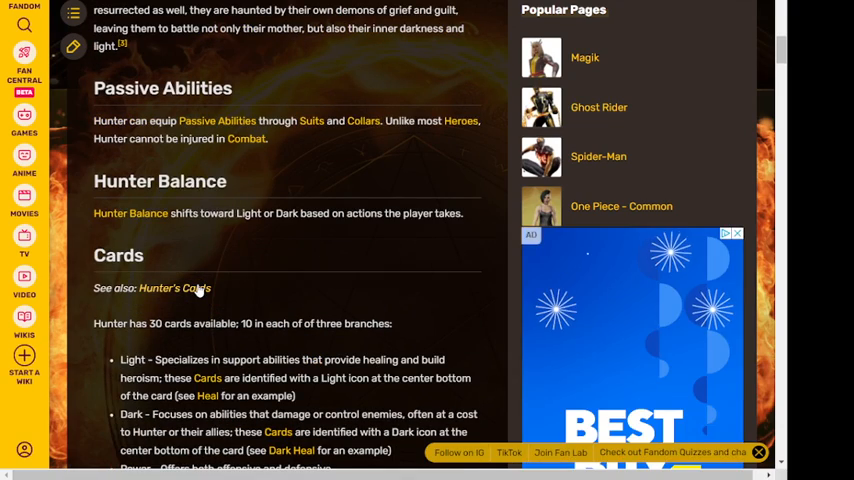
{"action": "left_click", "coordinate": [174, 288]}
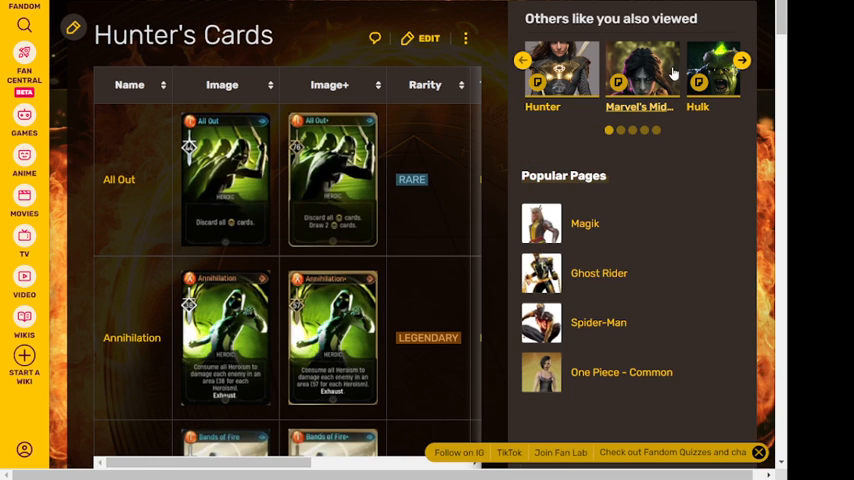
- Read Deadly Ground, Fortify, Fury, Guarding Strike, Heal and Holy Burst with upgrades
{"action": "scroll", "scroll_direction": "down", "scroll_amount": 3}
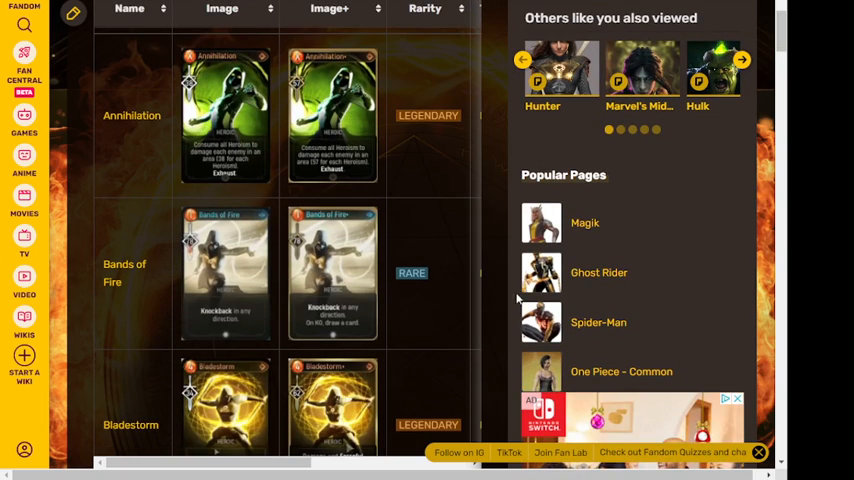
{"action": "scroll", "scroll_direction": "down", "scroll_amount": 3}
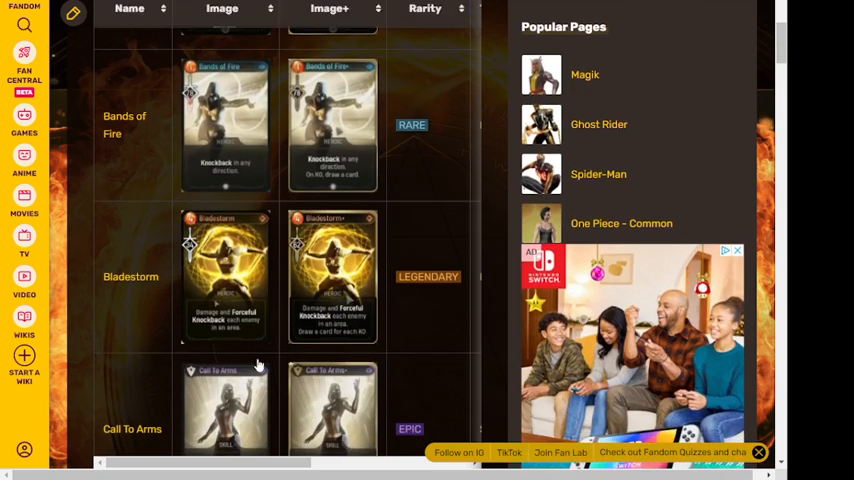
{"action": "scroll", "scroll_direction": "down", "scroll_amount": 3}
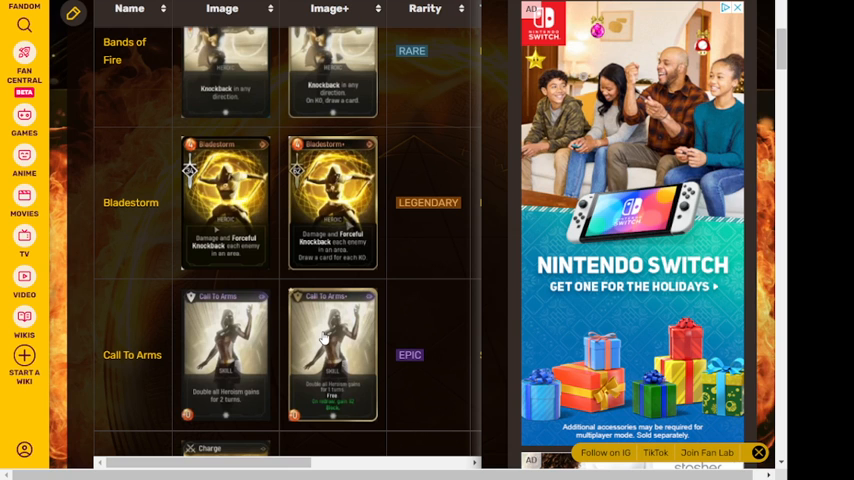
{"action": "scroll", "scroll_direction": "down", "scroll_amount": 3}
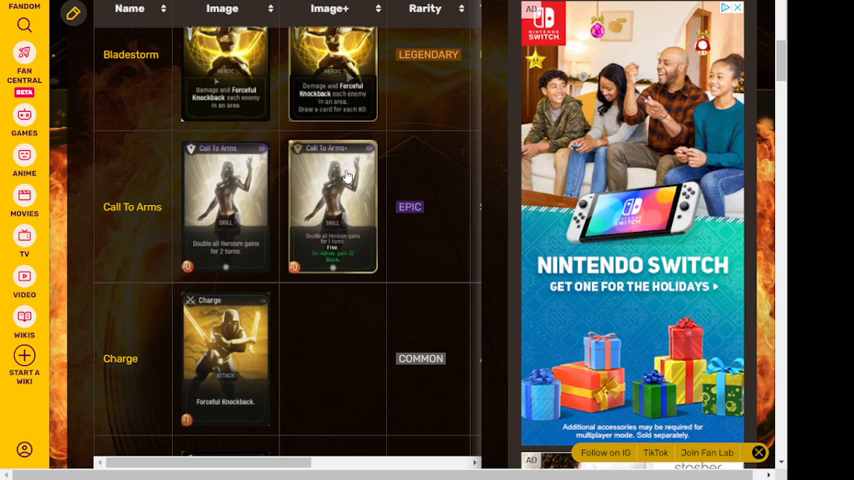
{"action": "scroll", "scroll_direction": "down", "scroll_amount": 3}
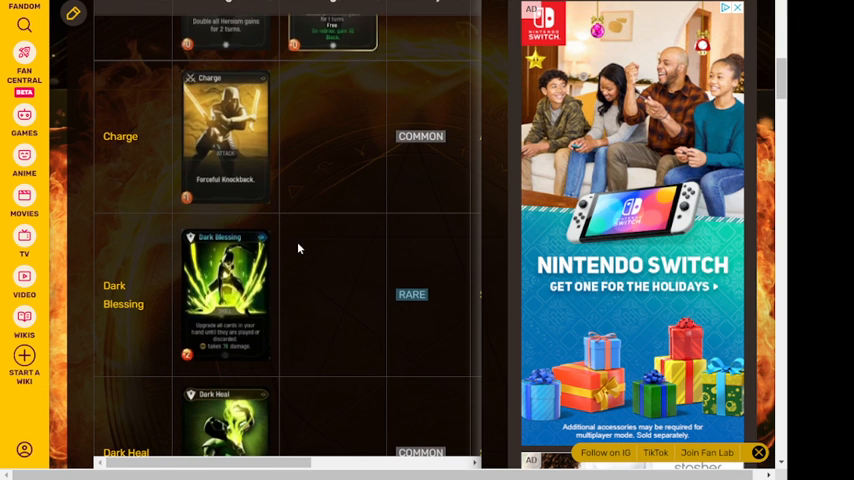
{"action": "scroll", "scroll_direction": "down", "scroll_amount": 3}
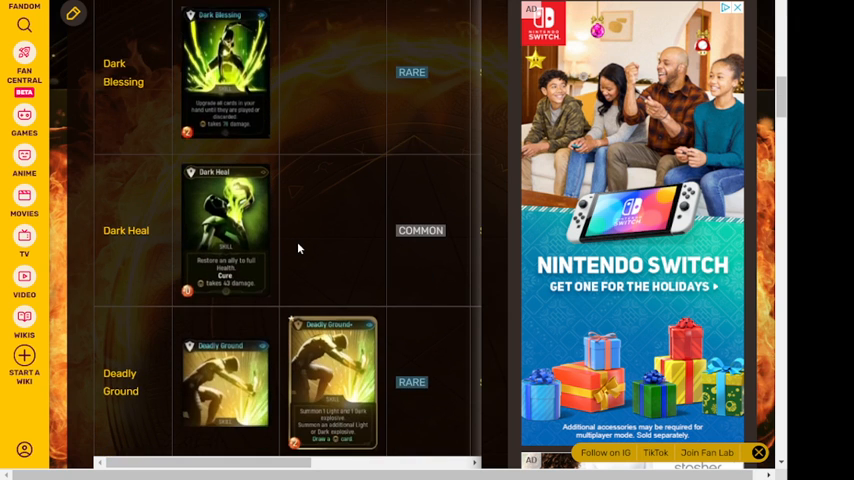
{"action": "scroll", "scroll_direction": "down", "scroll_amount": 3}
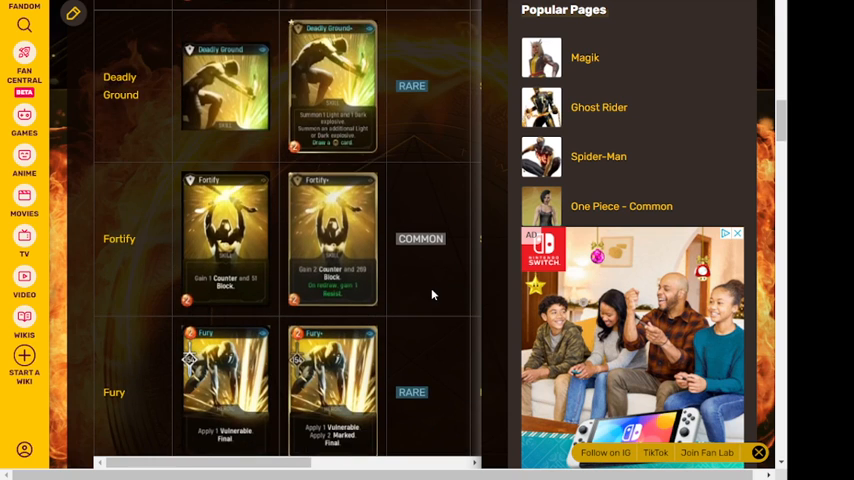
{"action": "scroll", "scroll_direction": "down", "scroll_amount": 3}
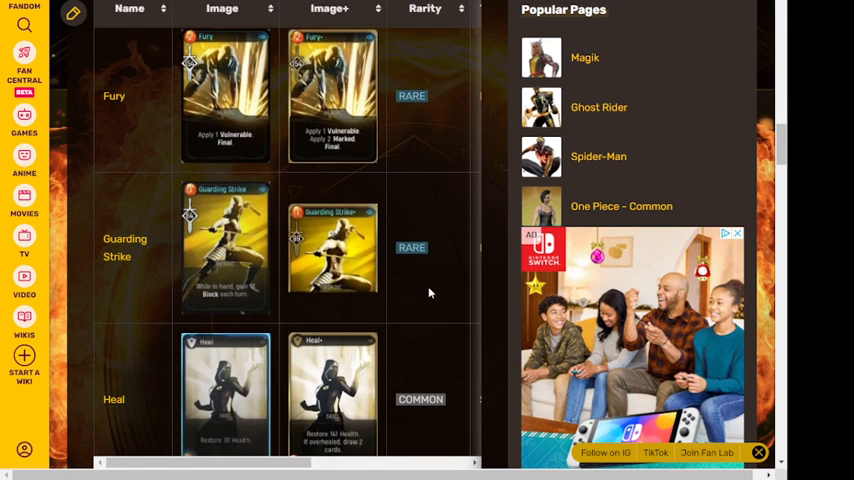
{"action": "scroll", "scroll_direction": "down", "scroll_amount": 3}
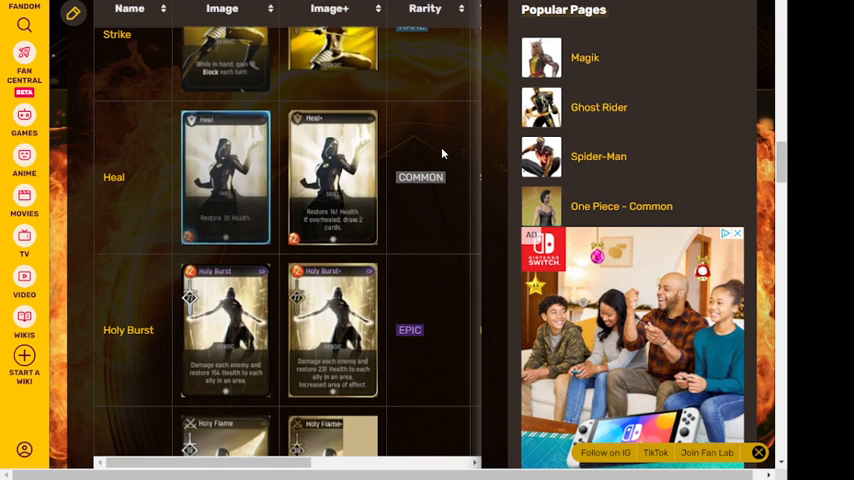
{"action": "mouse_move", "coordinate": [323, 203]}
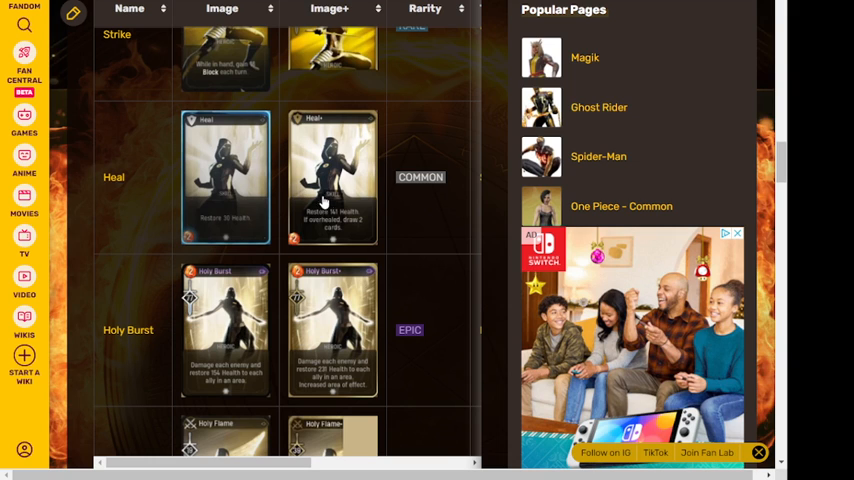
{"action": "mouse_move", "coordinate": [326, 228]}
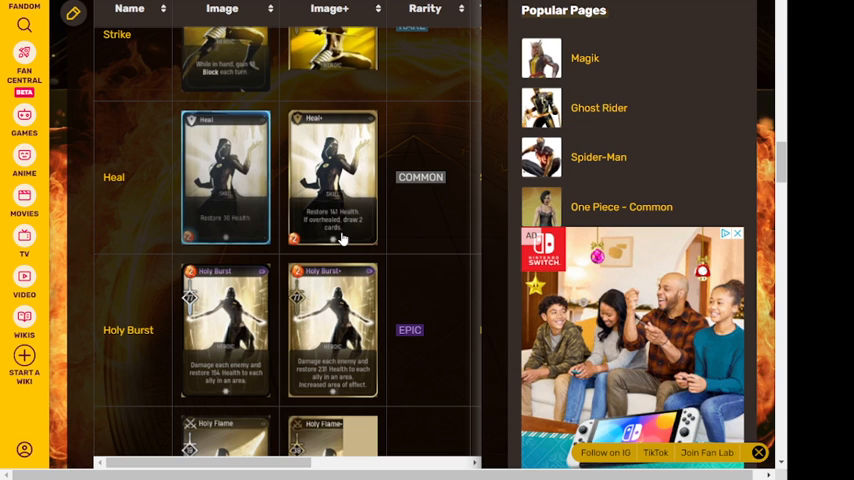
{"action": "scroll", "scroll_direction": "down", "scroll_amount": 3}
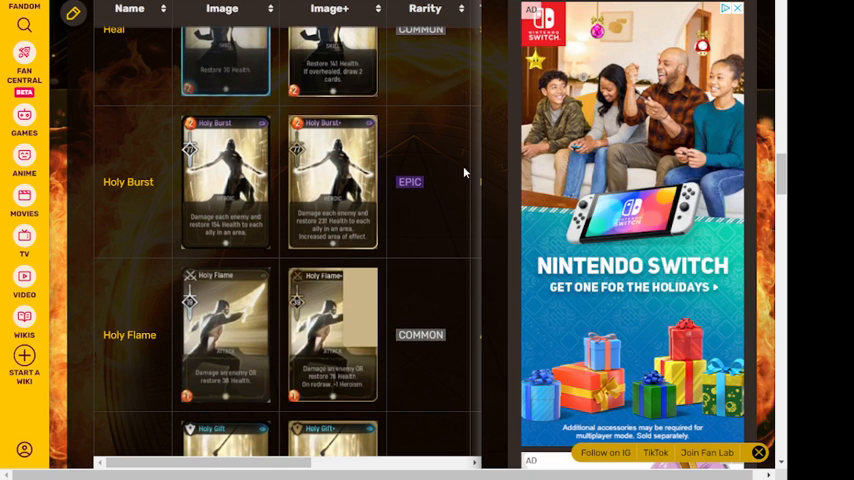
{"action": "mouse_move", "coordinate": [438, 129]}
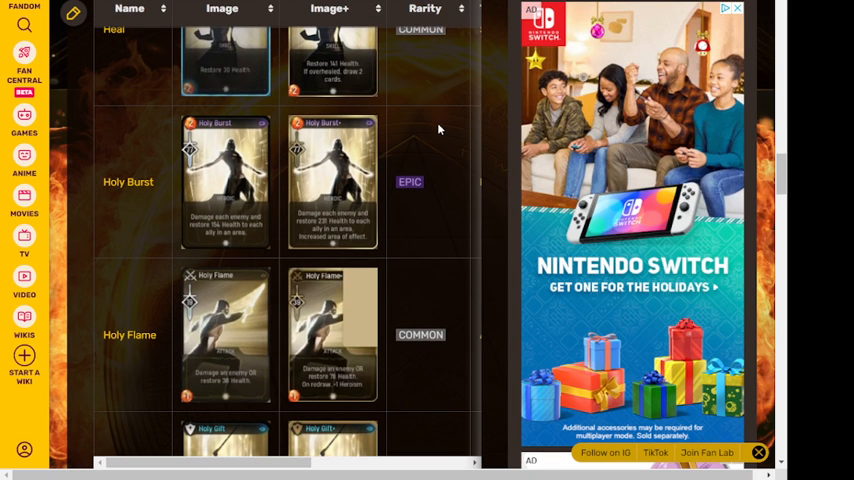
{"action": "mouse_move", "coordinate": [447, 123]}
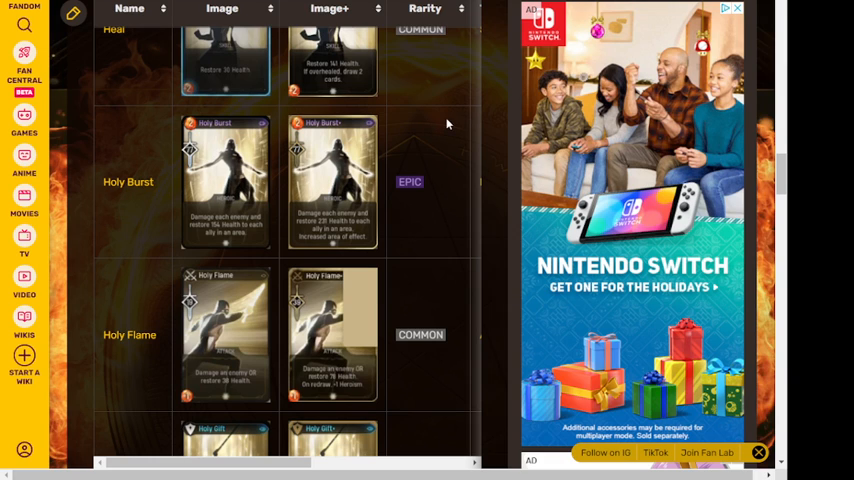
{"action": "mouse_move", "coordinate": [338, 188]}
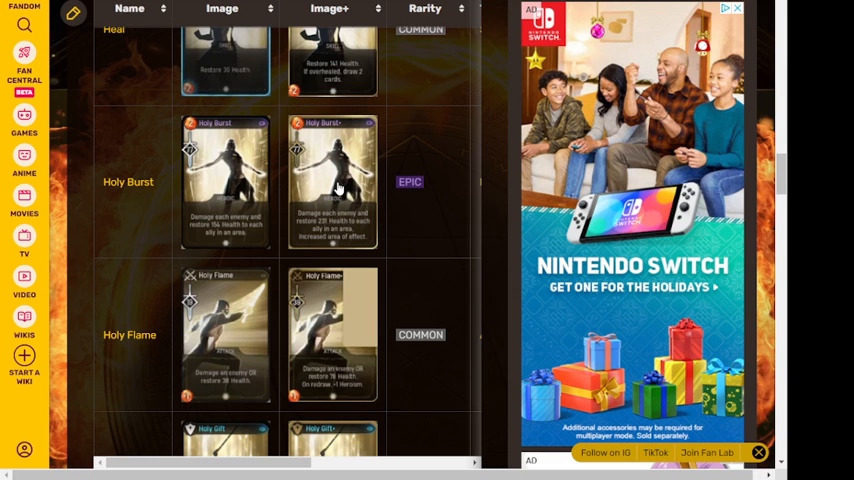
{"action": "mouse_move", "coordinate": [333, 190]}
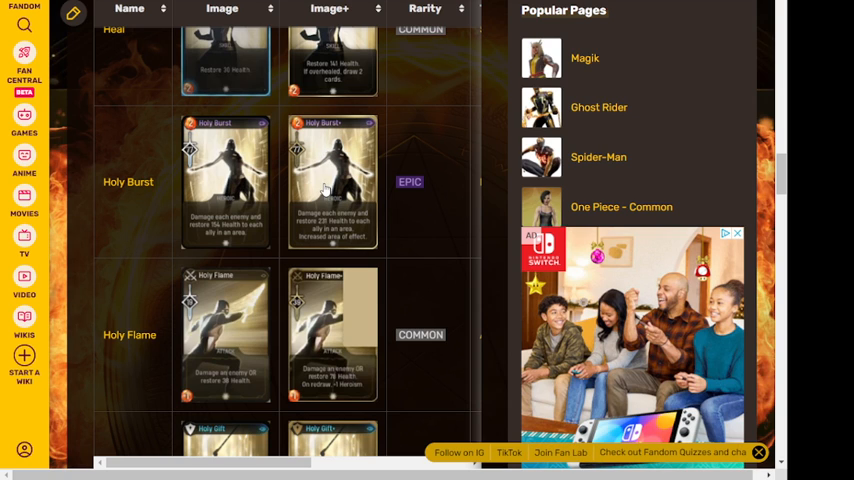
- Read the Holy Flame, Holy Gift, Holy Spark, Inspire and Last Sight cards and rarities
{"action": "scroll", "scroll_direction": "down", "scroll_amount": 3}
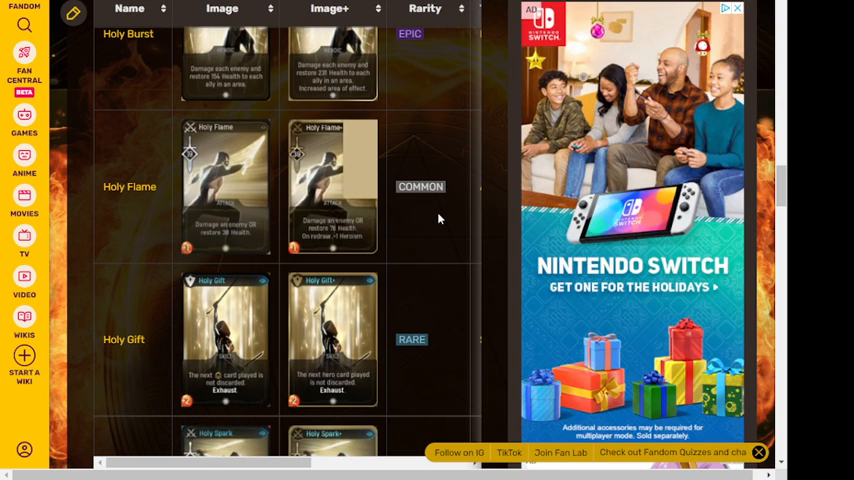
{"action": "scroll", "scroll_direction": "down", "scroll_amount": 3}
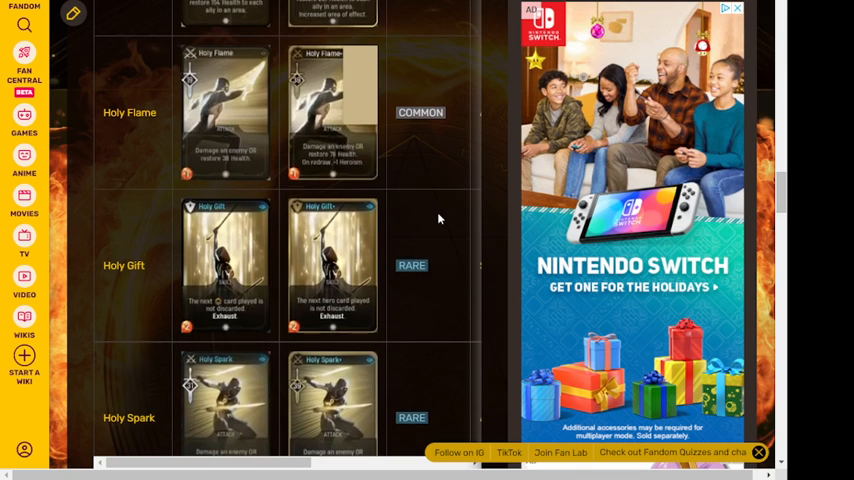
{"action": "scroll", "scroll_direction": "down", "scroll_amount": 3}
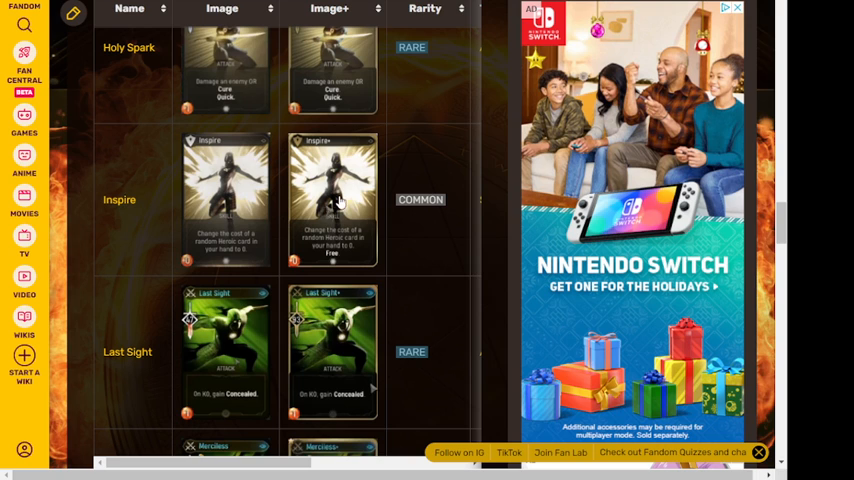
{"action": "mouse_move", "coordinate": [271, 258]}
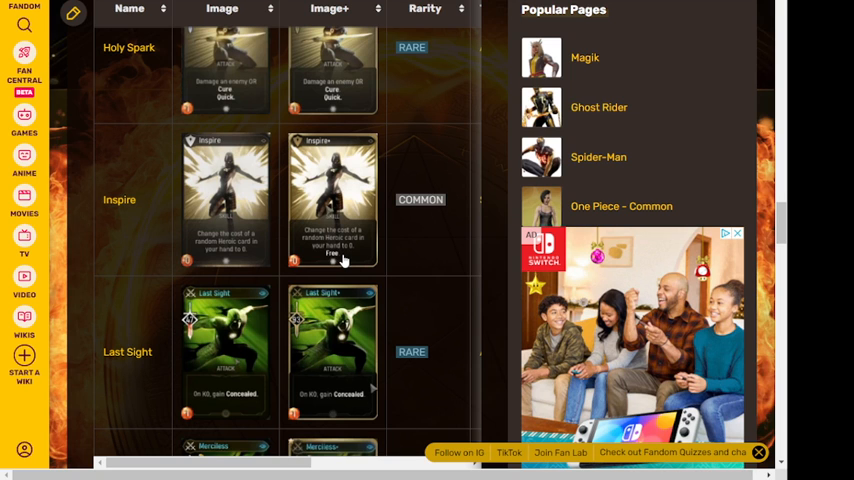
- Read the remaining cards from Merciless and Mindbender down to Whip, Wild Strike and Wrath
{"action": "scroll", "scroll_direction": "down", "scroll_amount": 3}
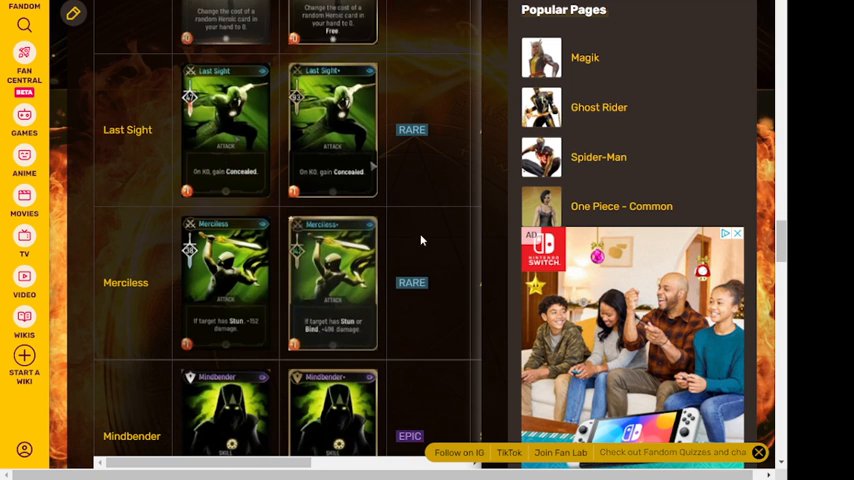
{"action": "scroll", "scroll_direction": "down", "scroll_amount": 3}
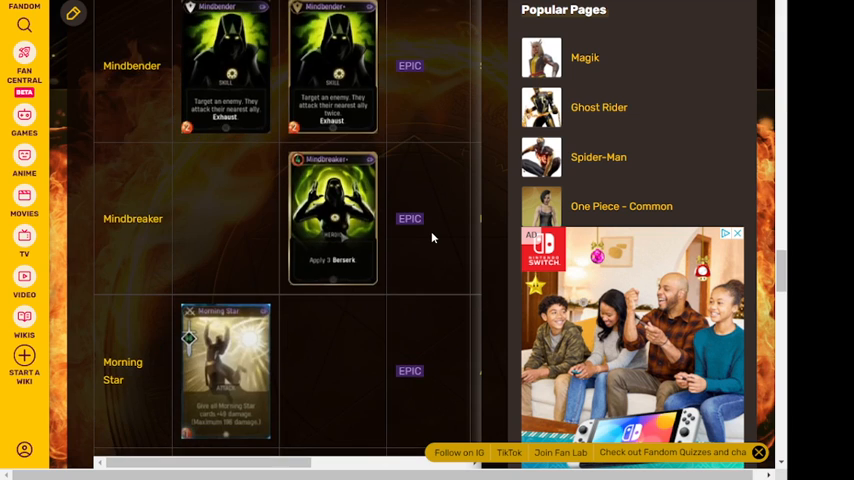
{"action": "scroll", "scroll_direction": "down", "scroll_amount": 3}
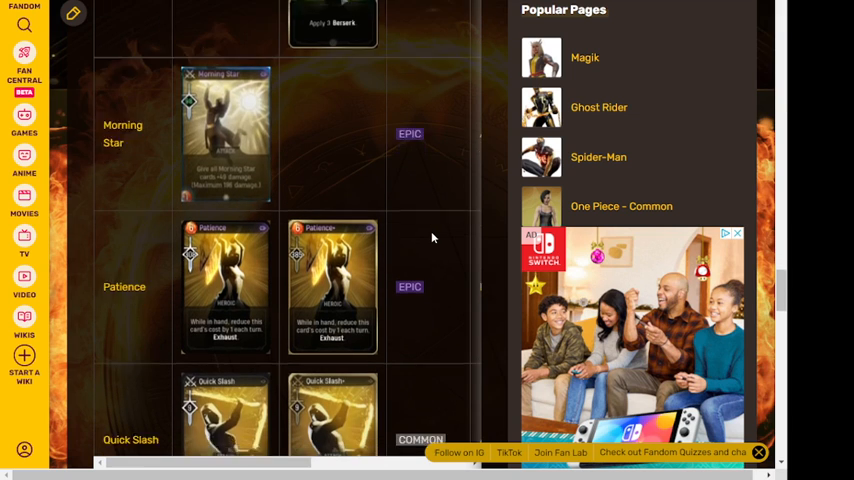
{"action": "scroll", "scroll_direction": "down", "scroll_amount": 3}
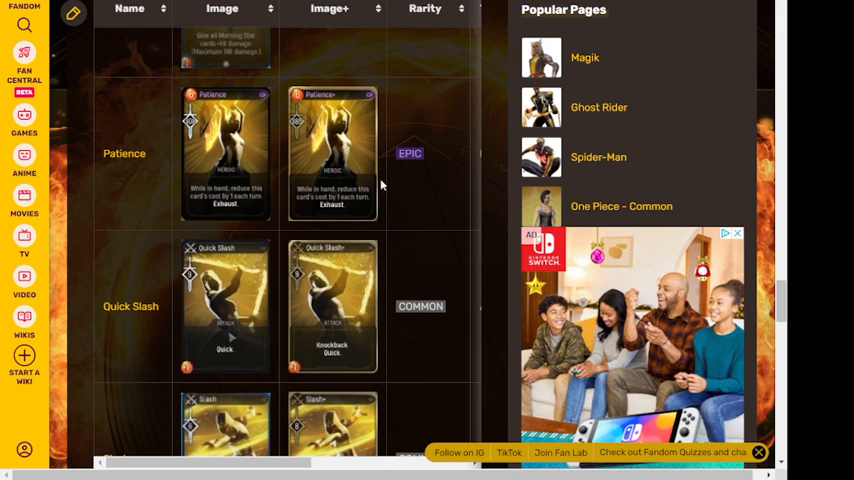
{"action": "scroll", "scroll_direction": "down", "scroll_amount": 3}
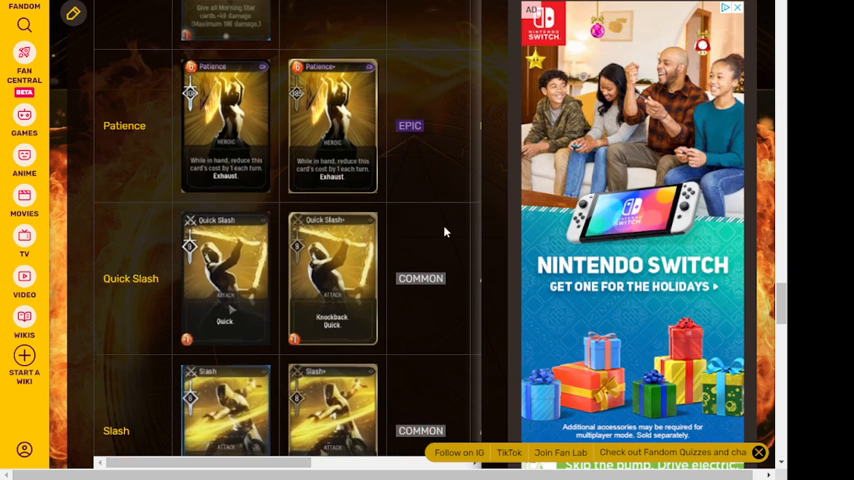
{"action": "scroll", "scroll_direction": "down", "scroll_amount": 3}
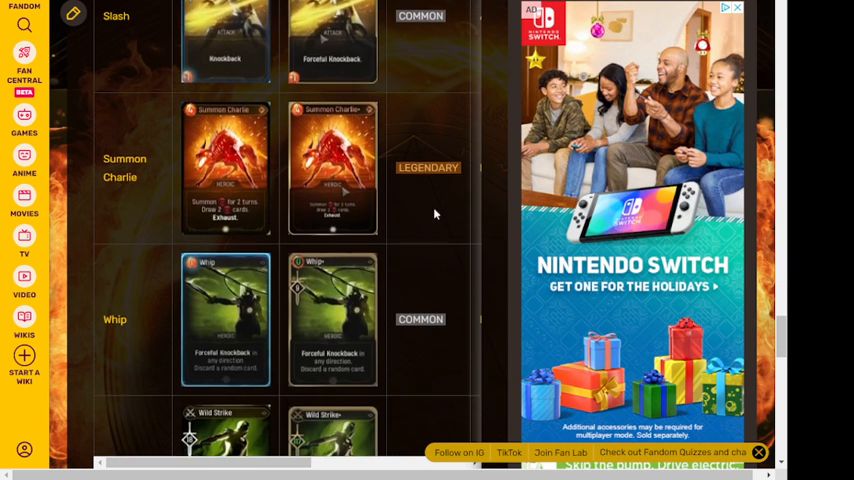
{"action": "scroll", "scroll_direction": "down", "scroll_amount": 3}
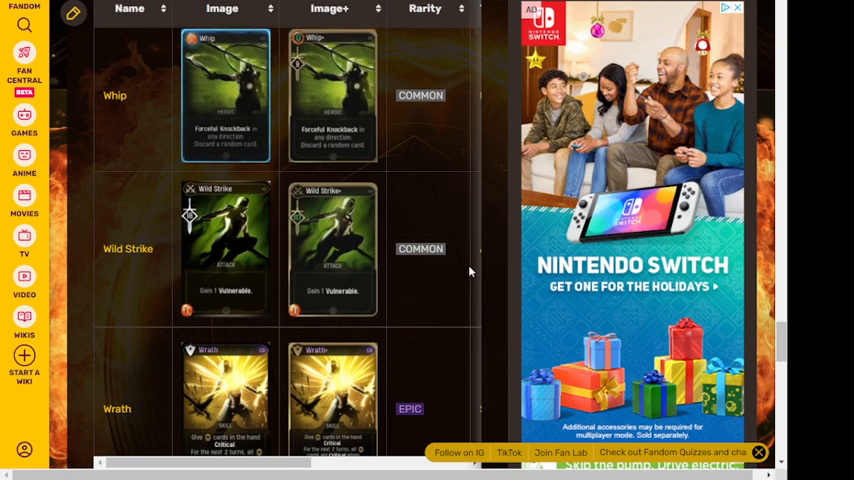
{"action": "mouse_move", "coordinate": [351, 155]}
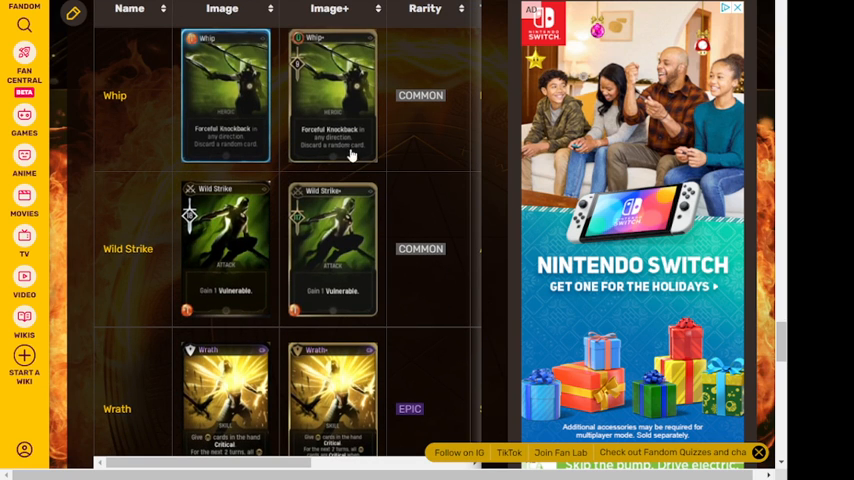
{"action": "mouse_move", "coordinate": [435, 141]}
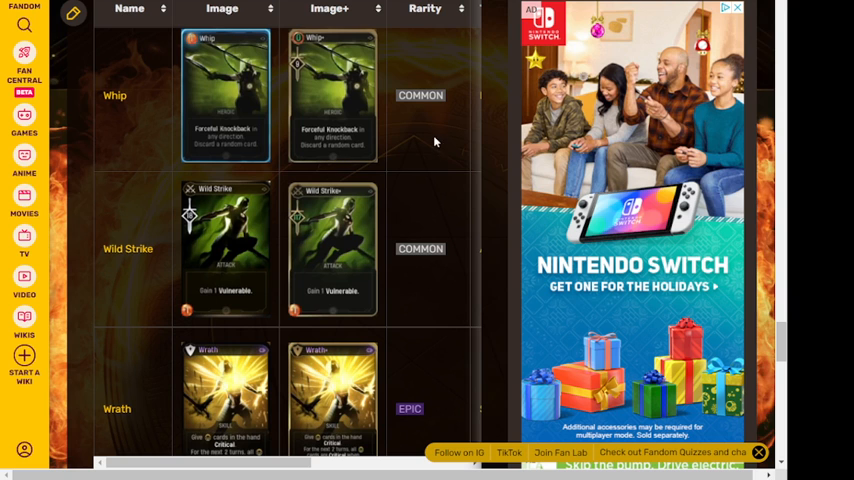
{"action": "scroll", "scroll_direction": "down", "scroll_amount": 3}
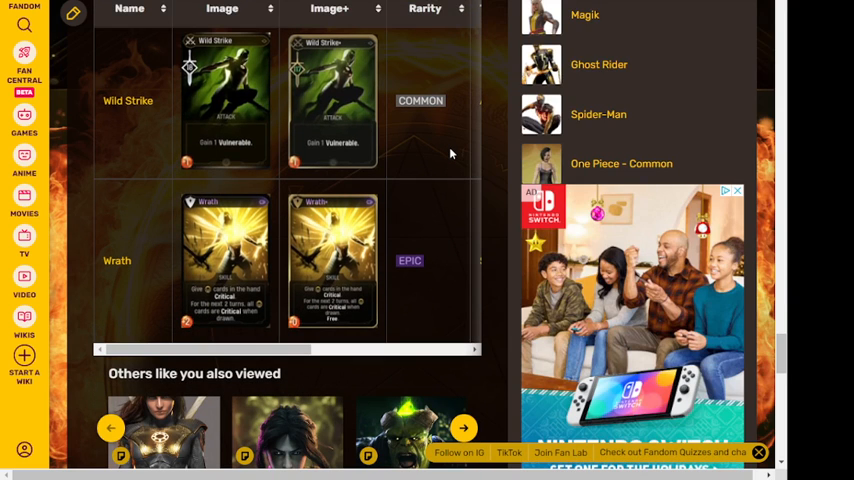